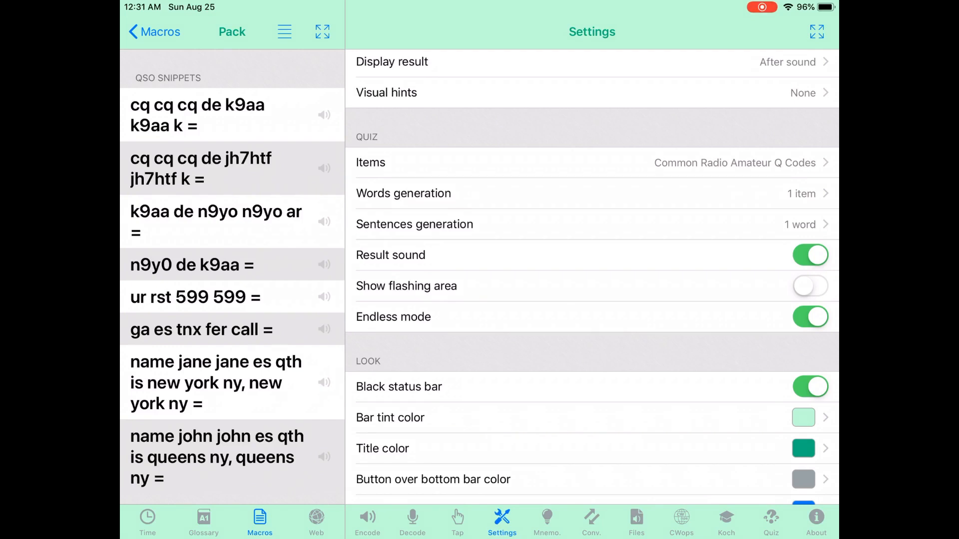
- Switch the QSO Snippets pack to Edit and start a new blank macro entry
left_click(283, 31)
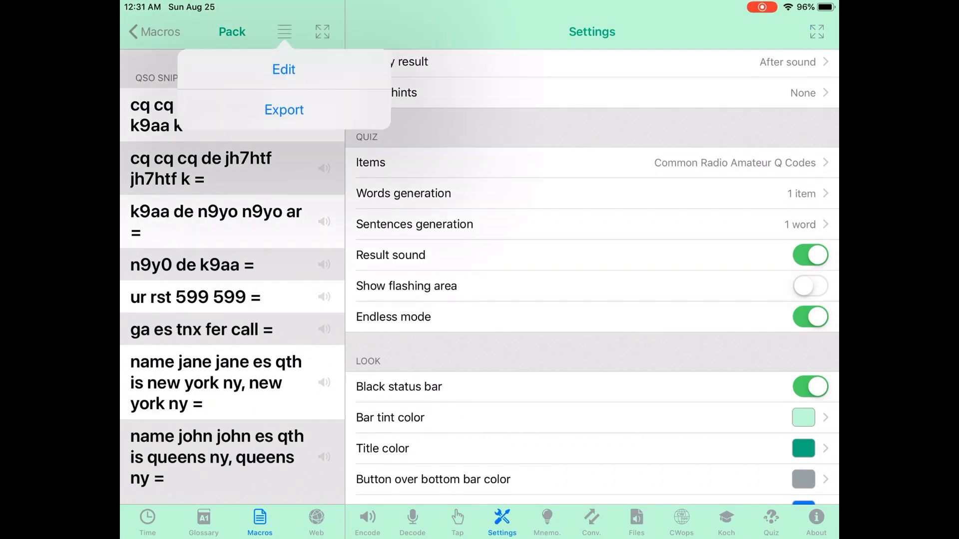
left_click(283, 68)
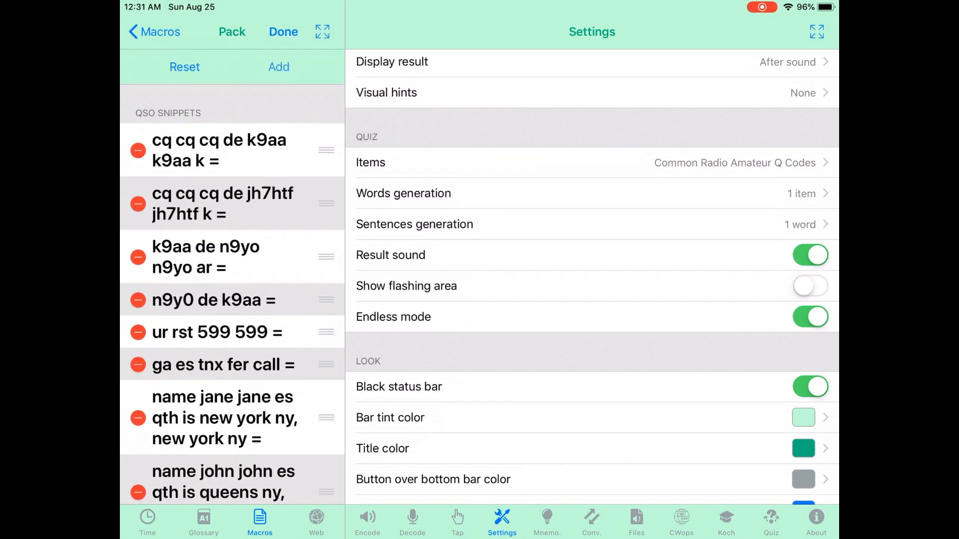
left_click(278, 67)
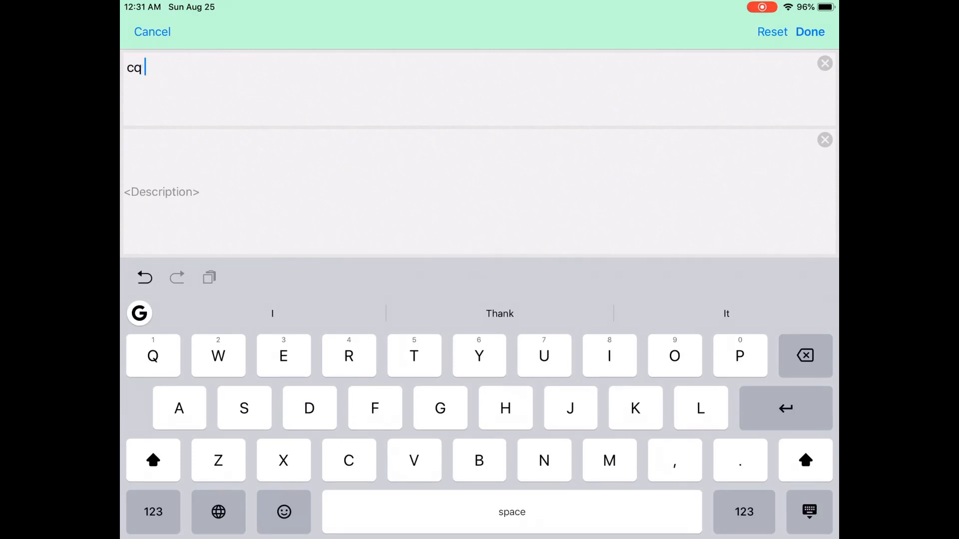
- Enter 'cq cq cq de kd9med kd9med k' as the new macro's text
type("cq cq de k")
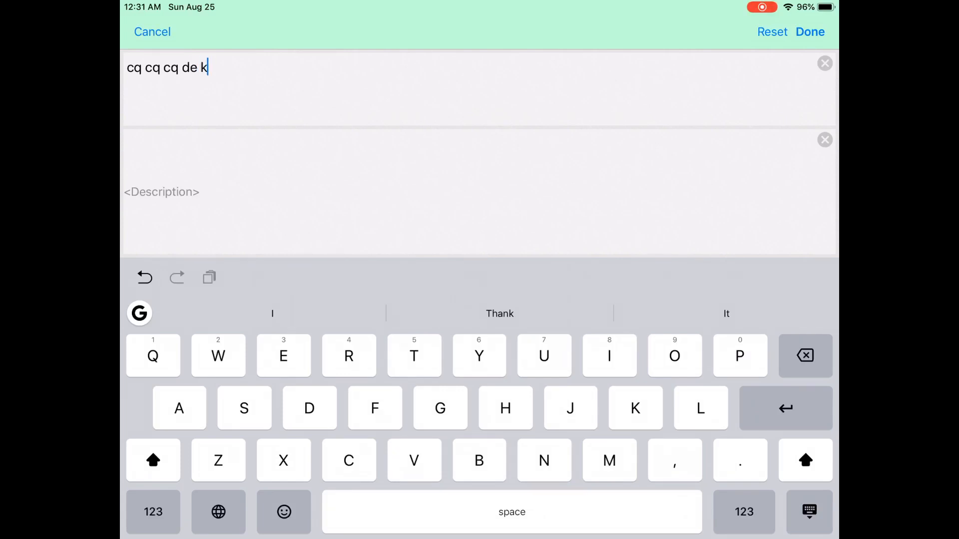
type("d9med")
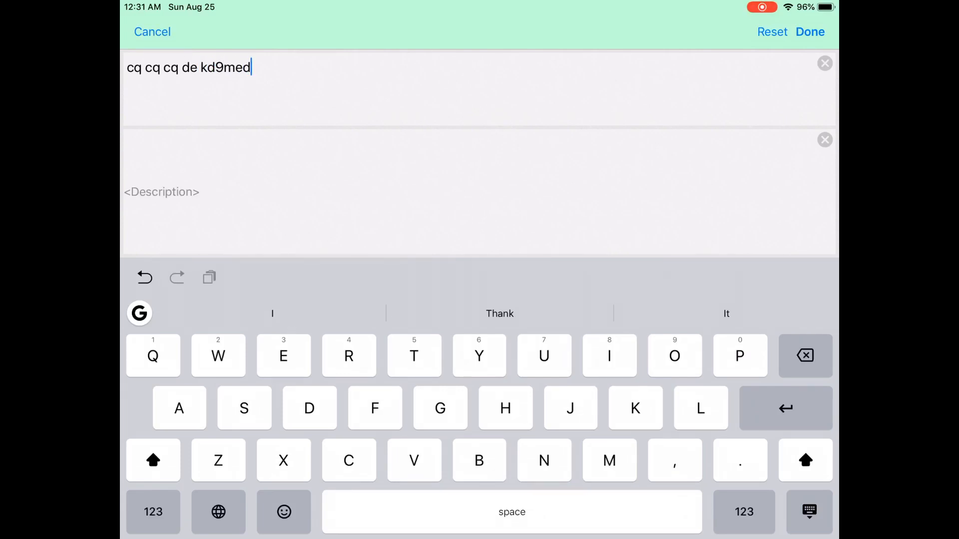
type("kd9med k")
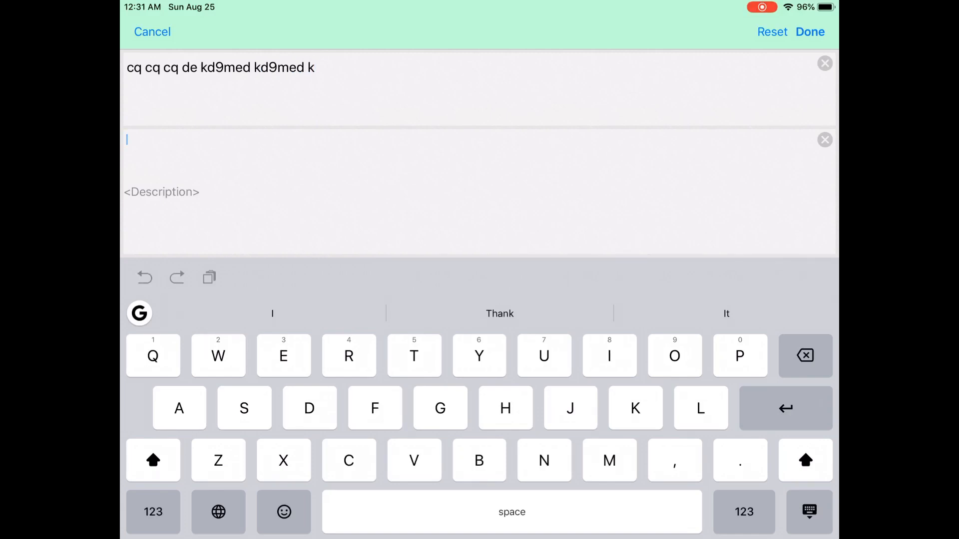
- Enter the same 'cq cq cq de kd9med kd9med k' as the description and save the macro
type("cq cq cq")
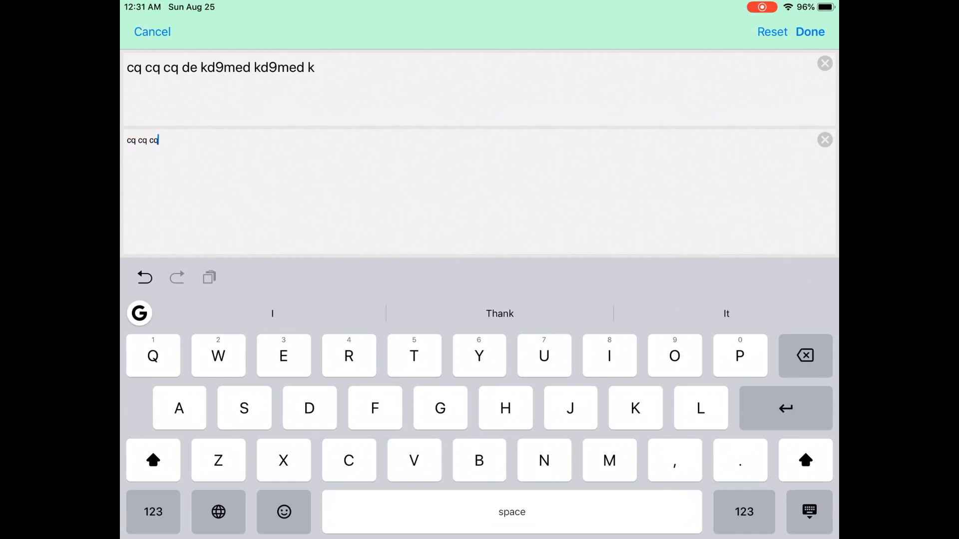
type("de")
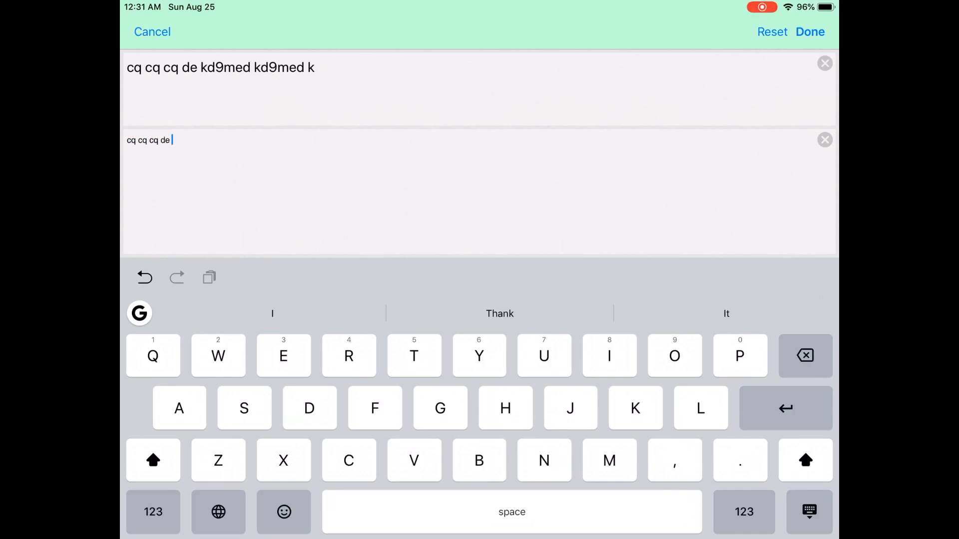
type("kd9med kd9med")
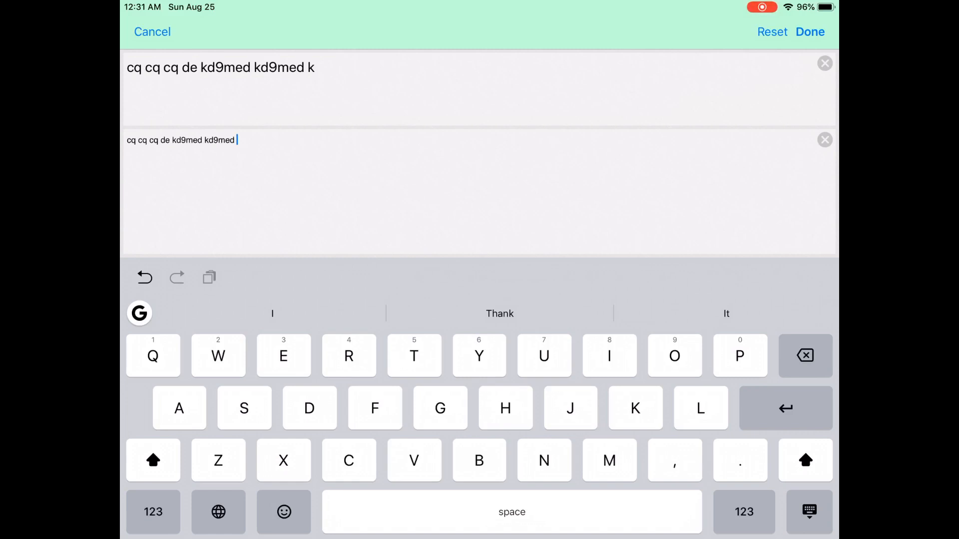
type("k")
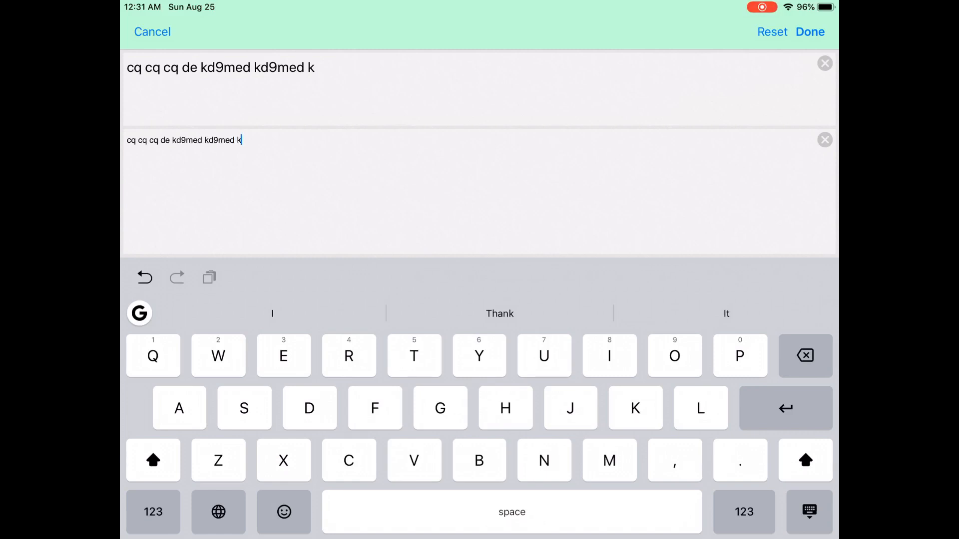
left_click(810, 32)
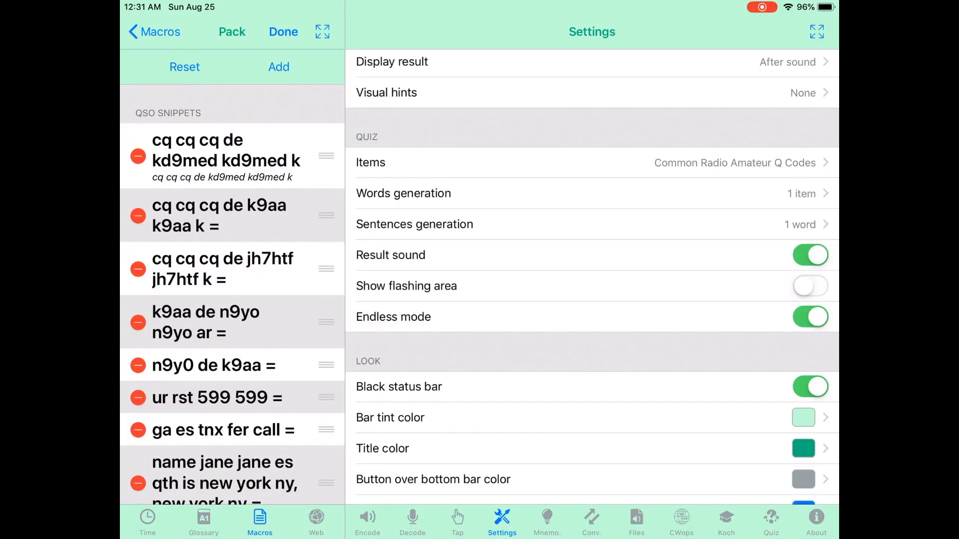
- Finish editing the pack with QSO Snippets as quiz items and go to the Quiz screen
left_click(282, 31)
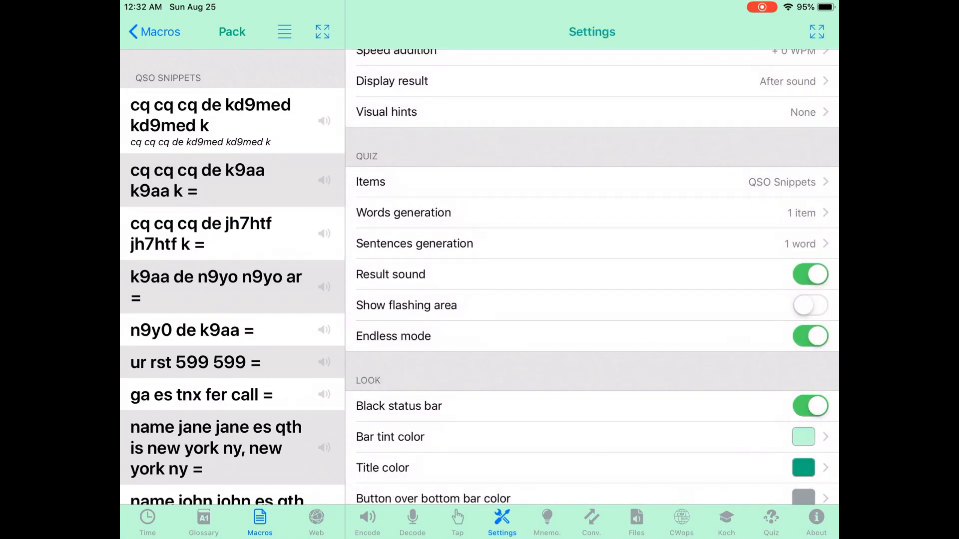
left_click(770, 521)
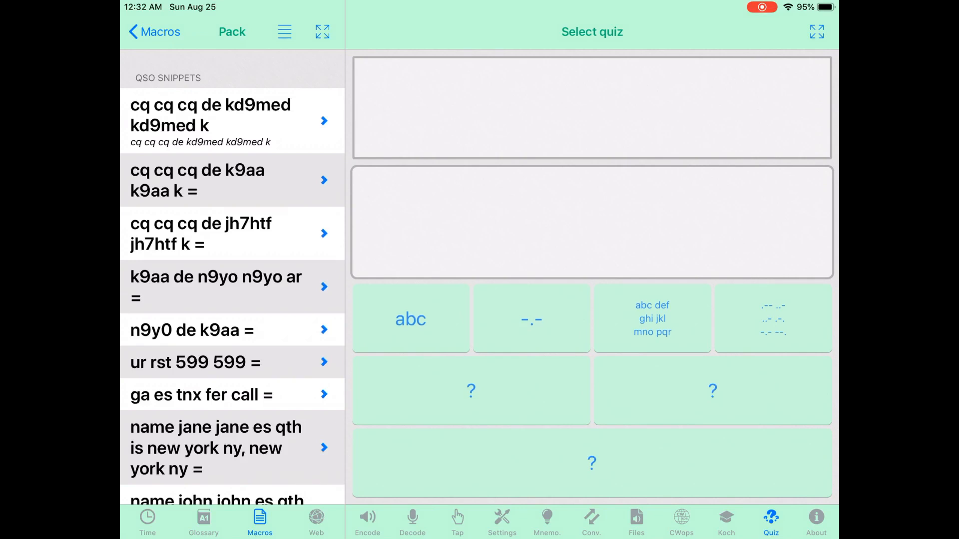